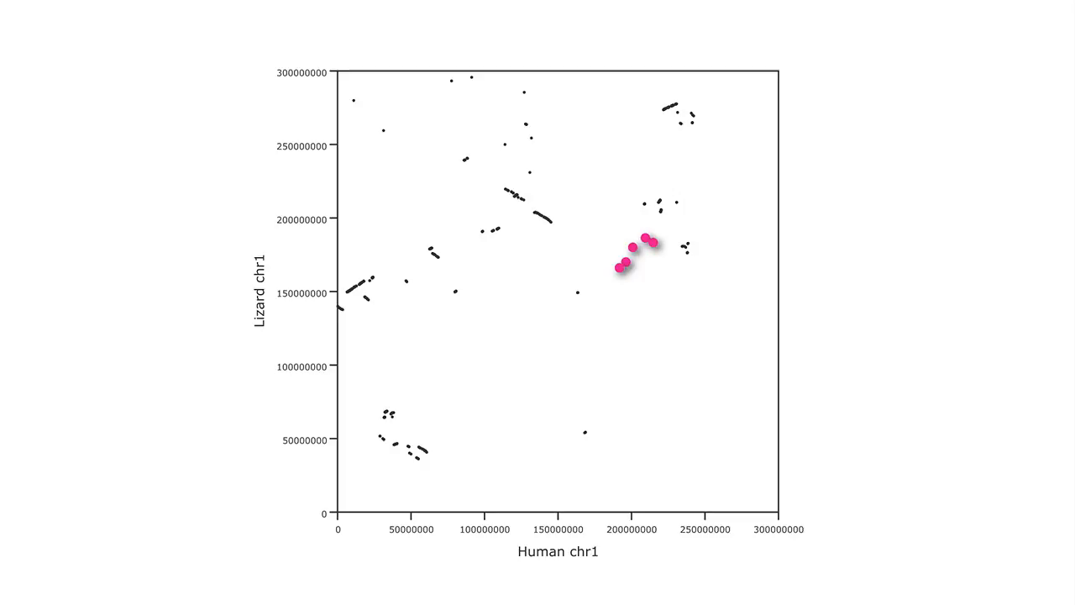
Advance from the human-vs-lizard chr1 dot plot to the MizBee circular synteny slide
left_click(598, 21)
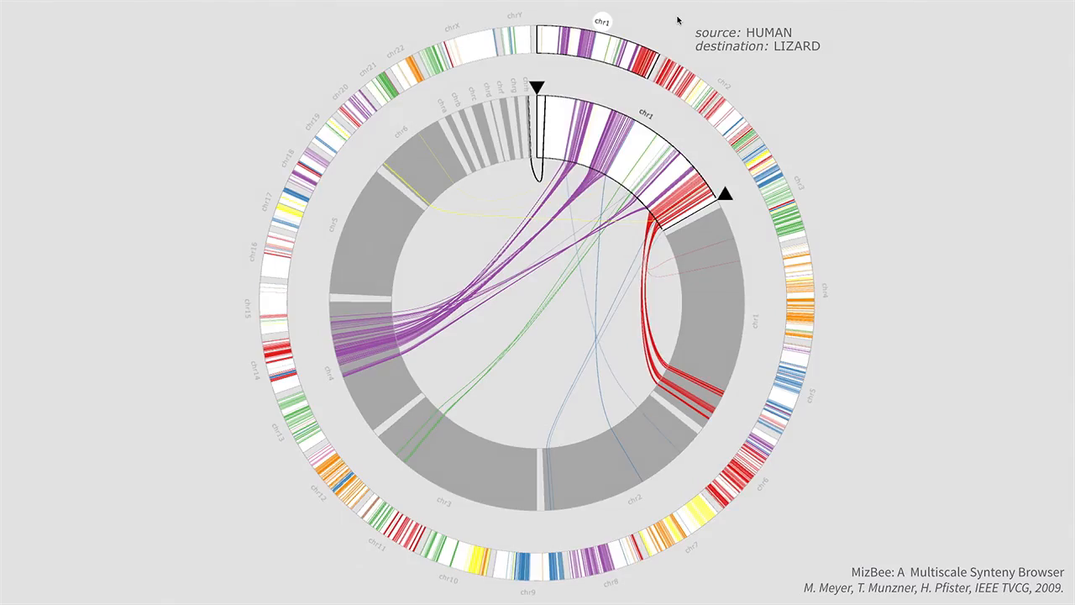